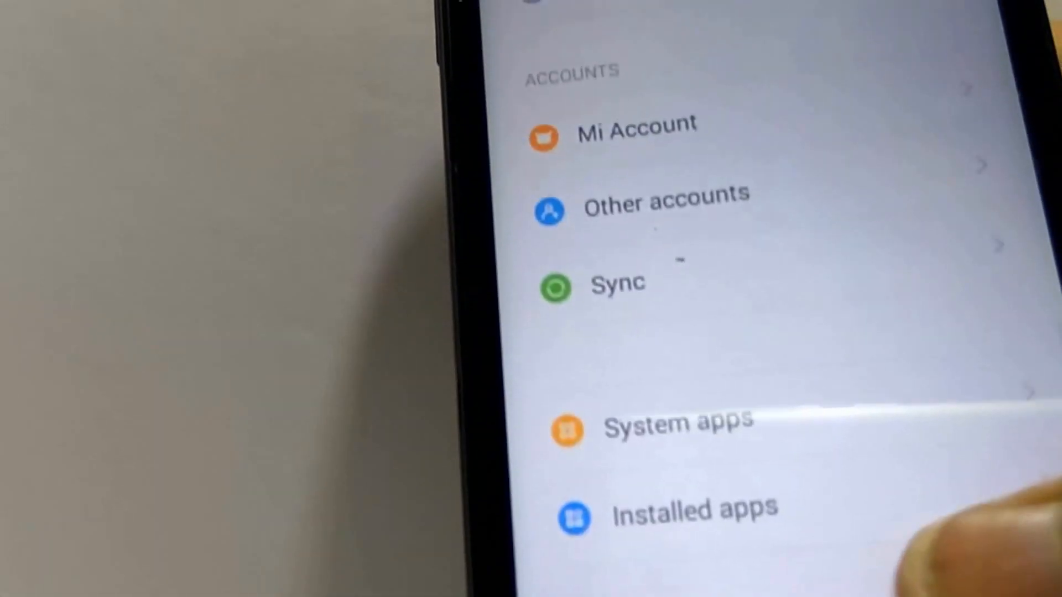
Step: Browse the phone's details page and scroll down through the main Settings list
scroll("down", 3)
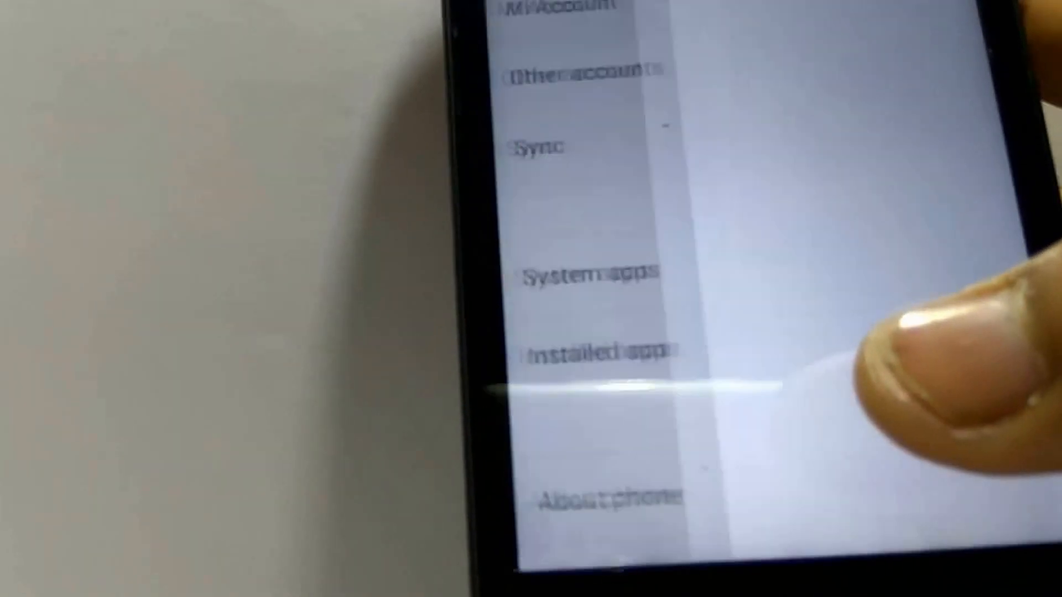
left_click(602, 495)
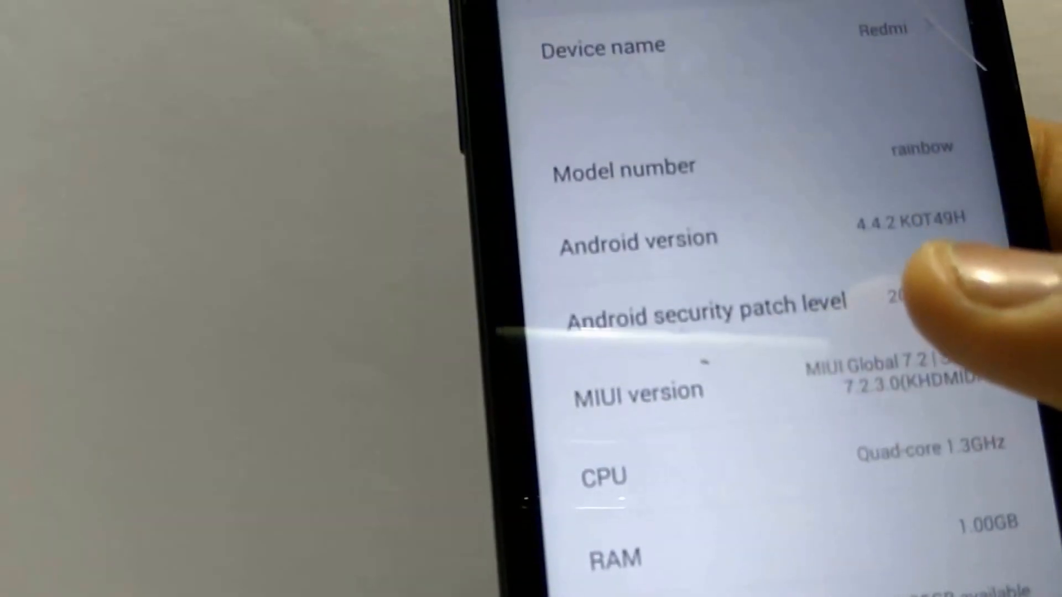
scroll("down", 3)
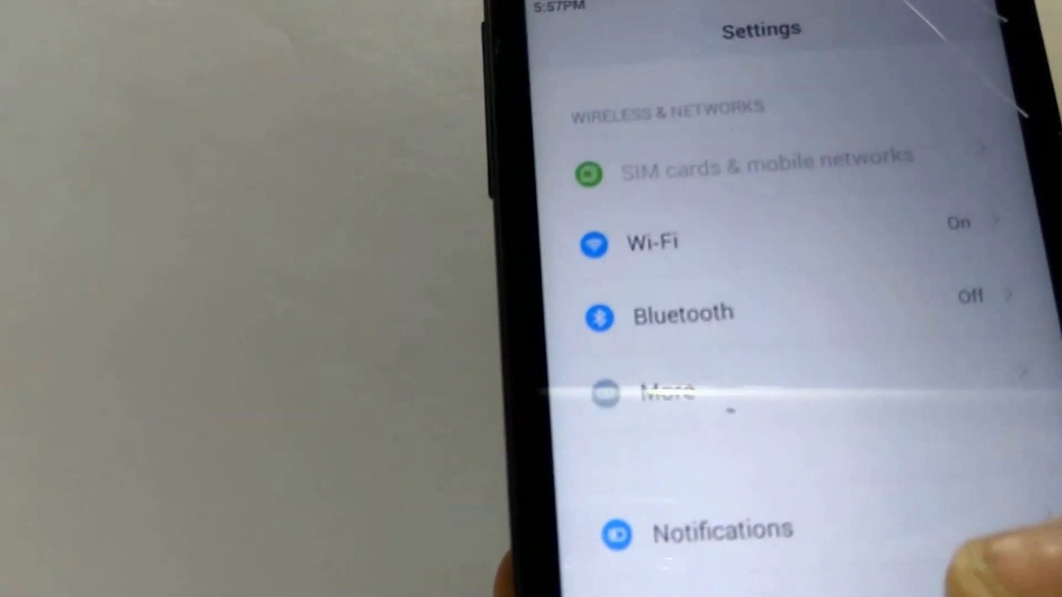
scroll("down", 3)
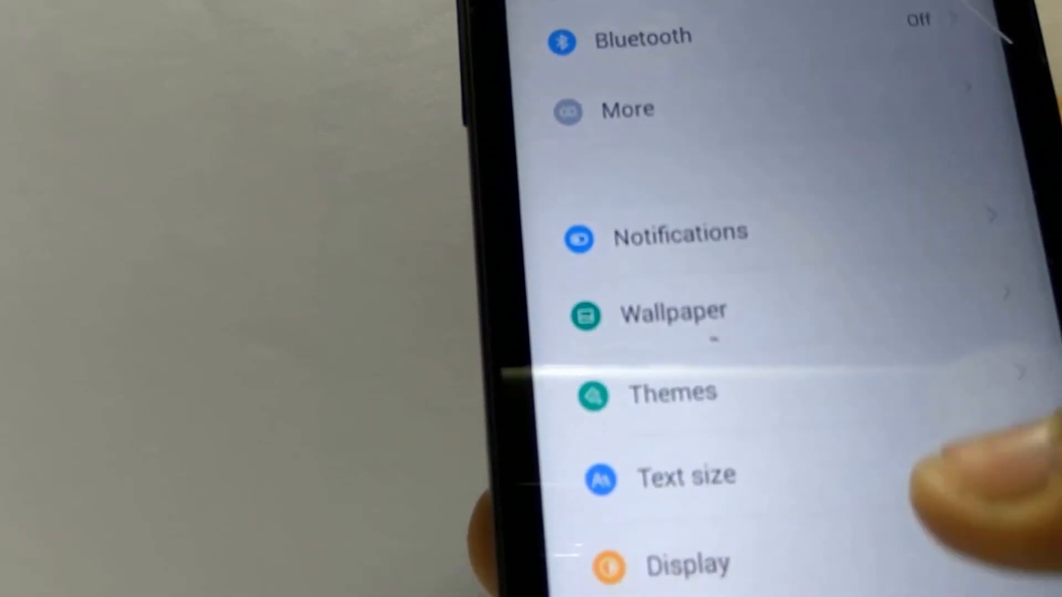
scroll("down", 3)
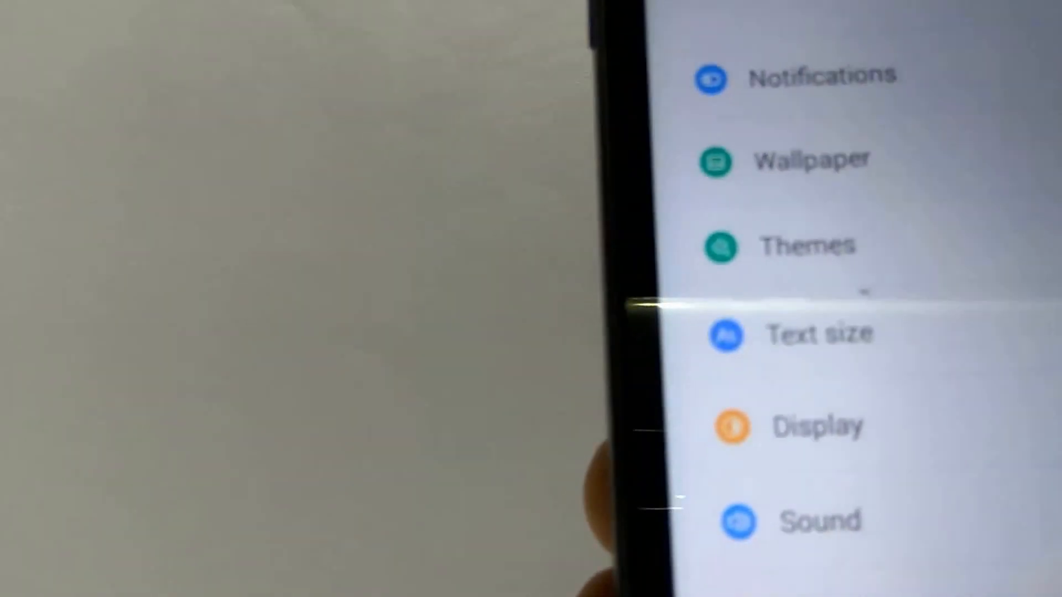
scroll("down", 3)
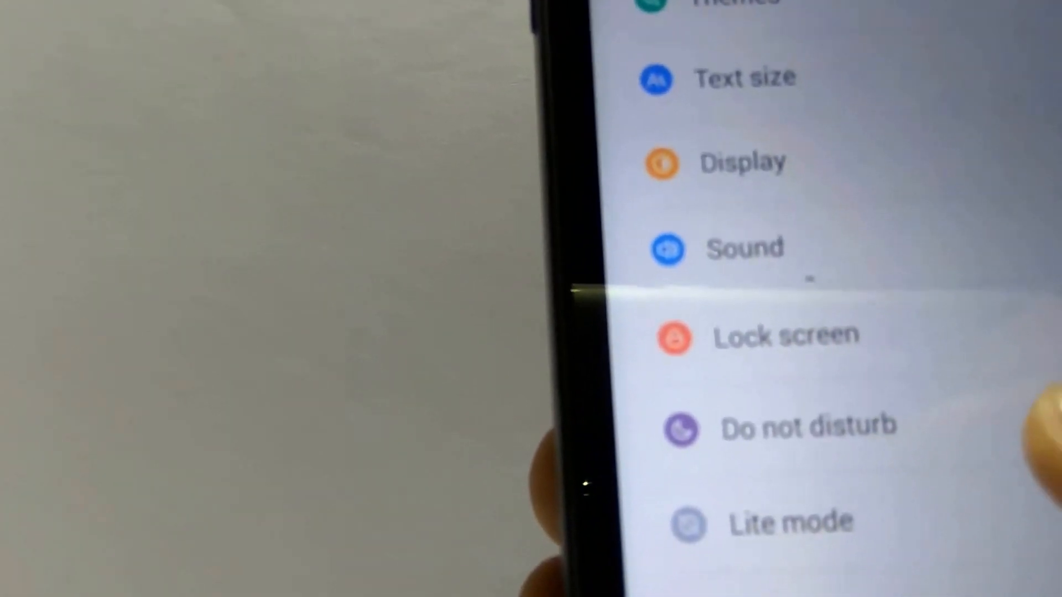
scroll("down", 3)
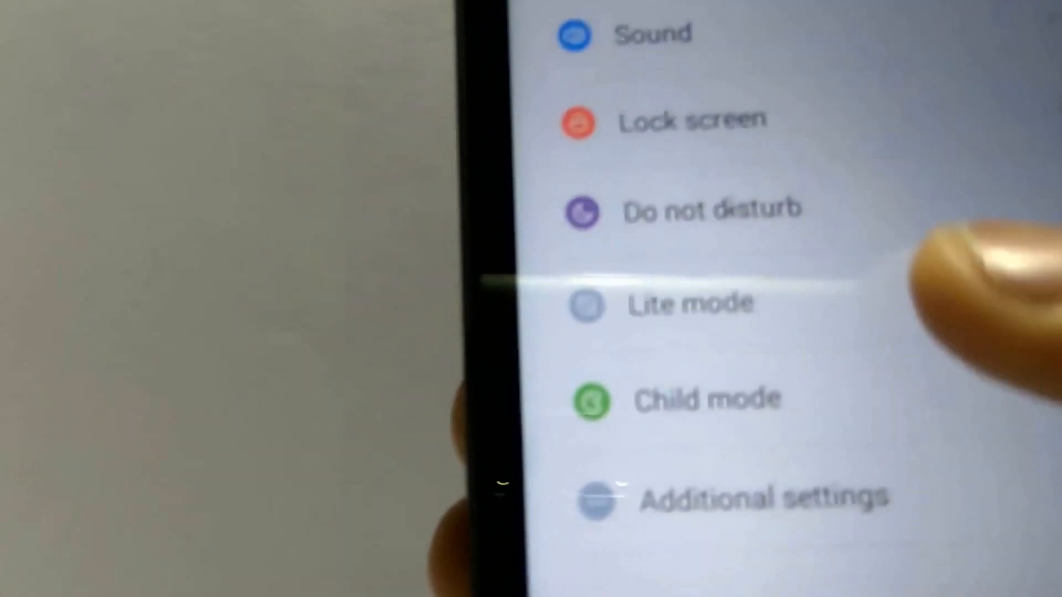
scroll("down", 3)
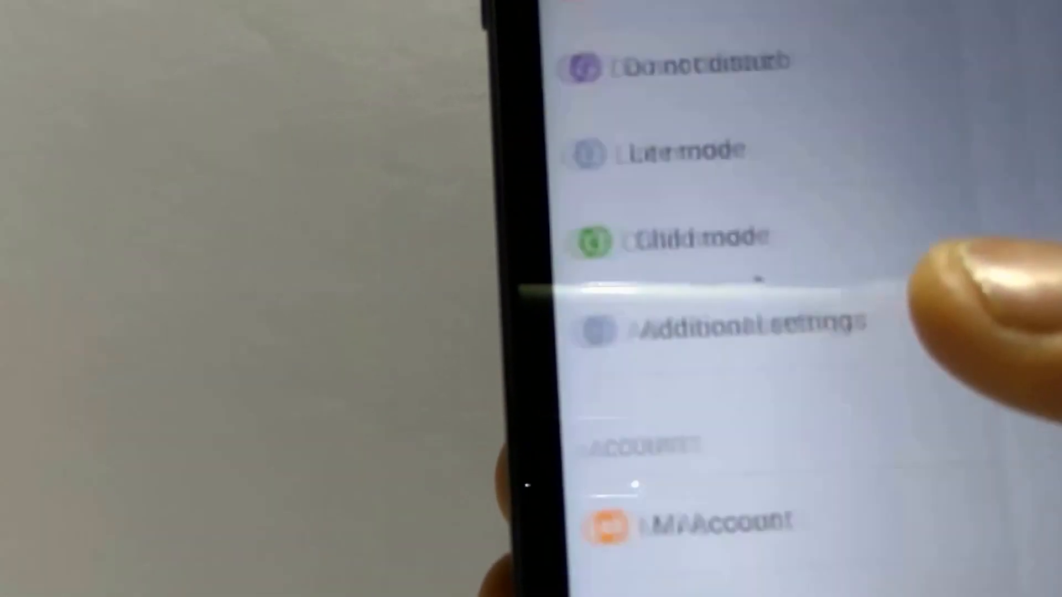
Step: Open Additional settings and scroll to Accessibility, Backup & reset and Mi Mover
left_click(732, 322)
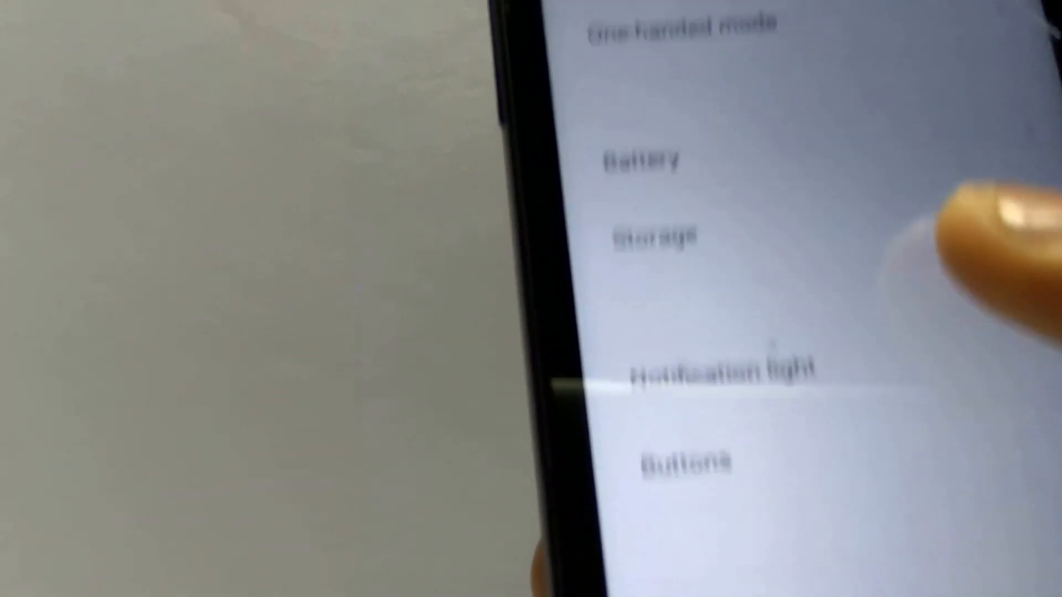
scroll("down", 3)
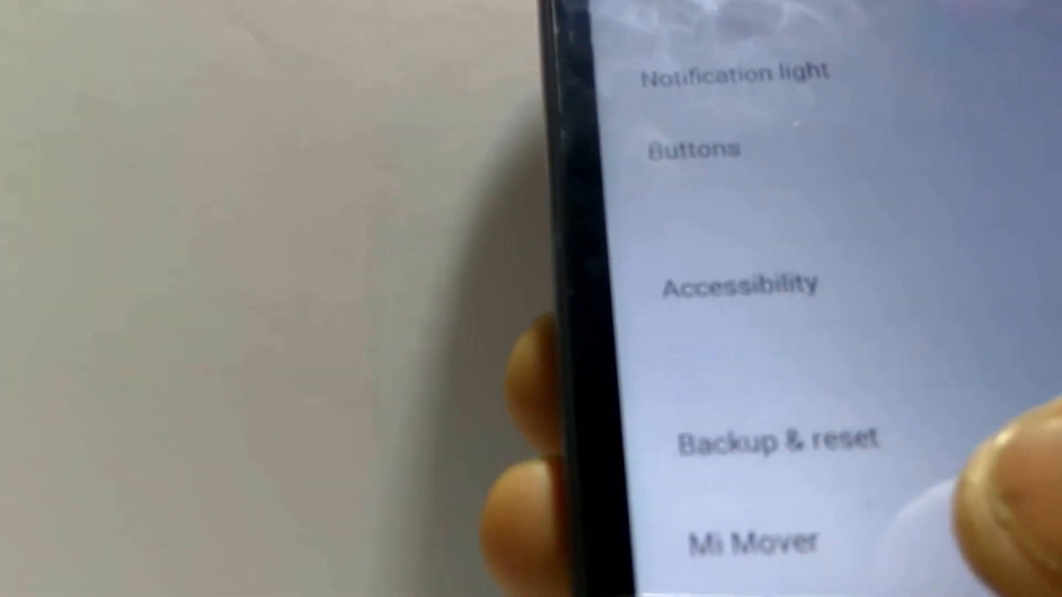
left_click(745, 539)
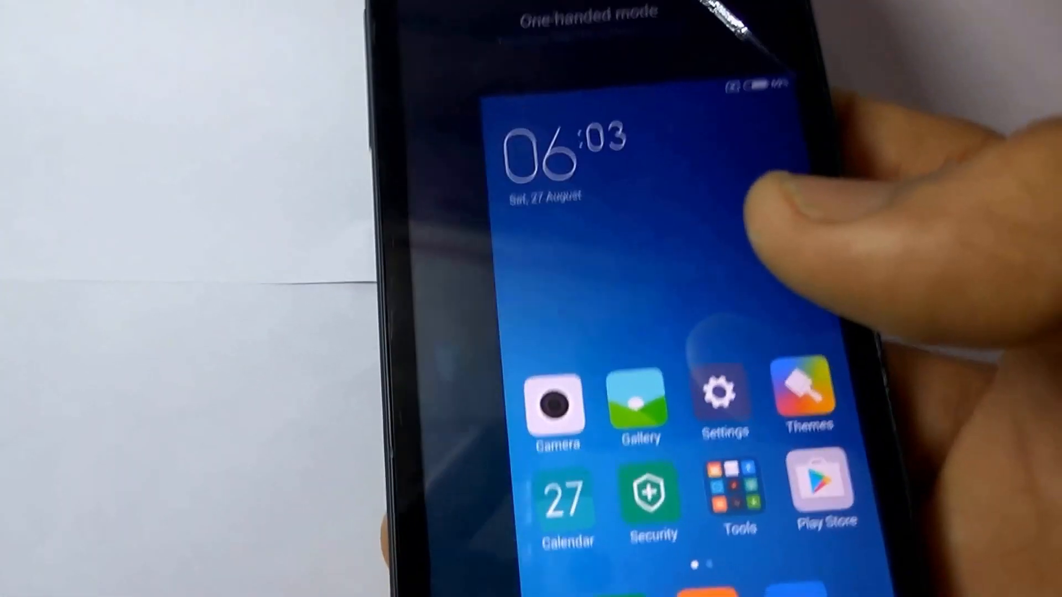
Step: Swipe the shrunken one-handed home screen to its second page with Notes, Weather, Explorer, Google
scroll("left", 3)
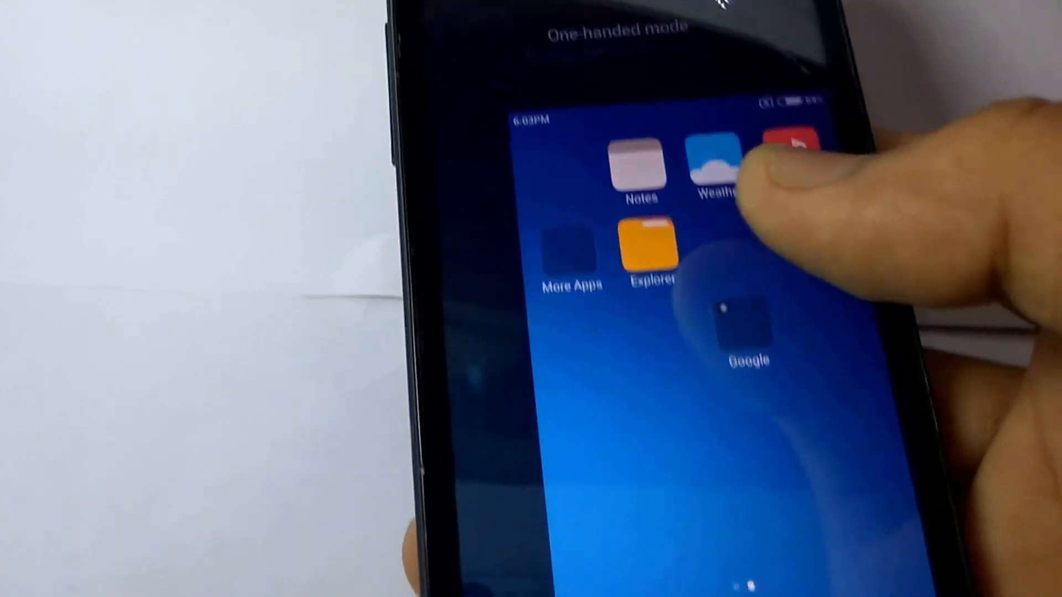